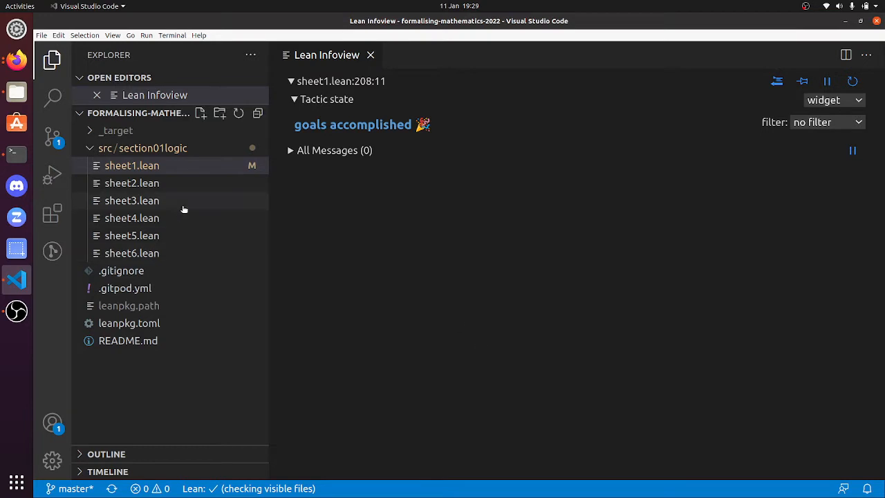
- Bring up sheet2.lean and move past its header to the first true/false examples
left_click(132, 182)
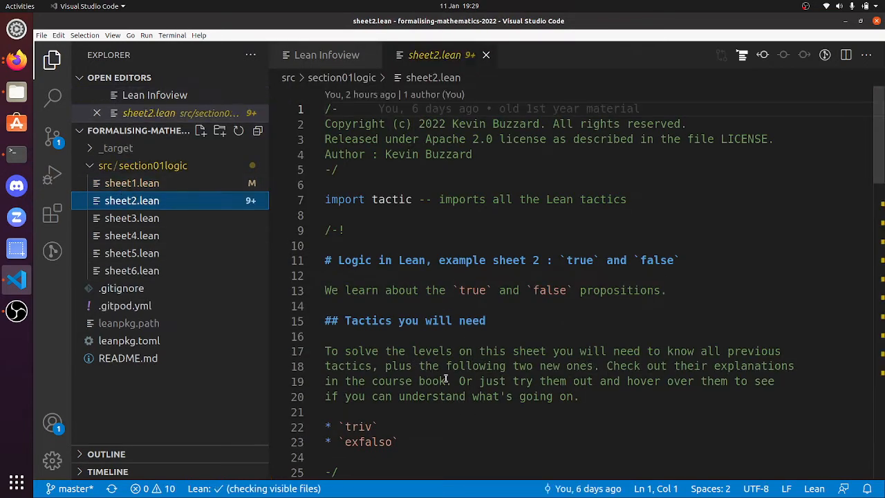
mouse_move(523, 373)
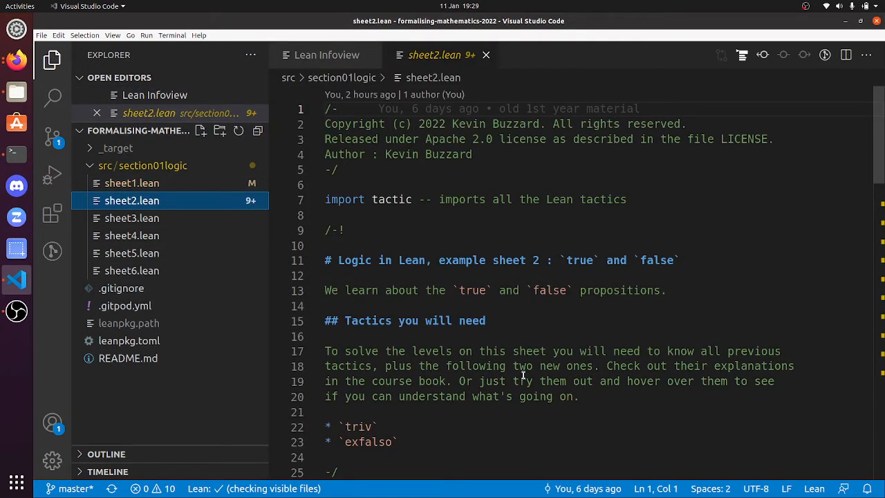
scroll("down", 3)
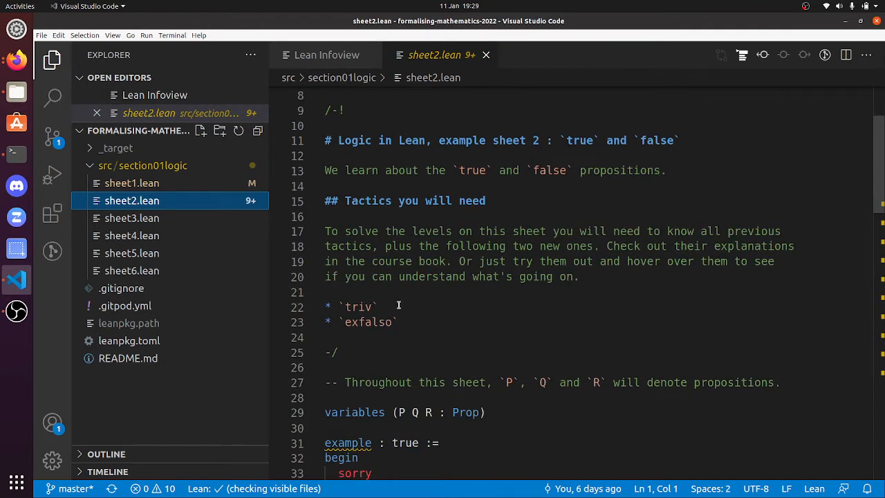
scroll("down", 3)
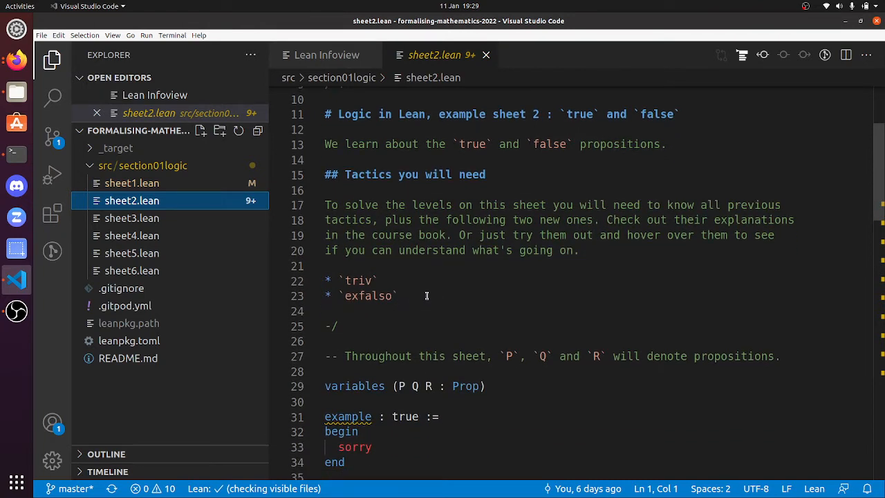
scroll("down", 3)
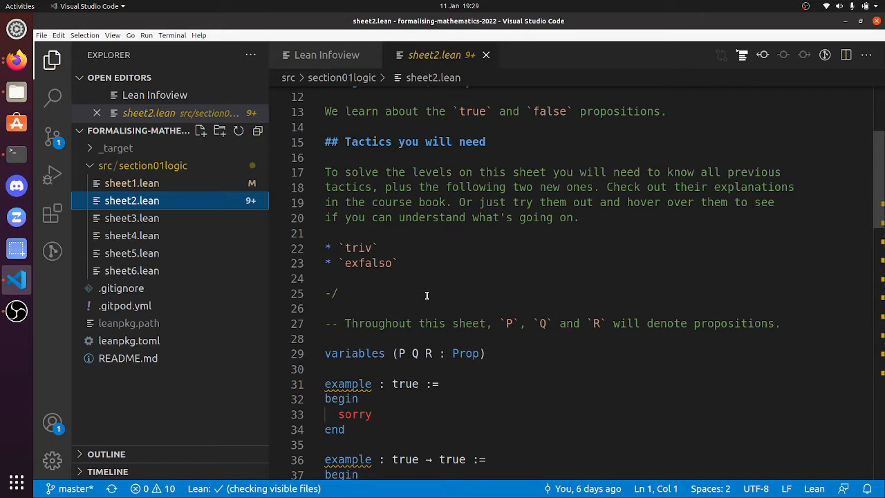
scroll("down", 3)
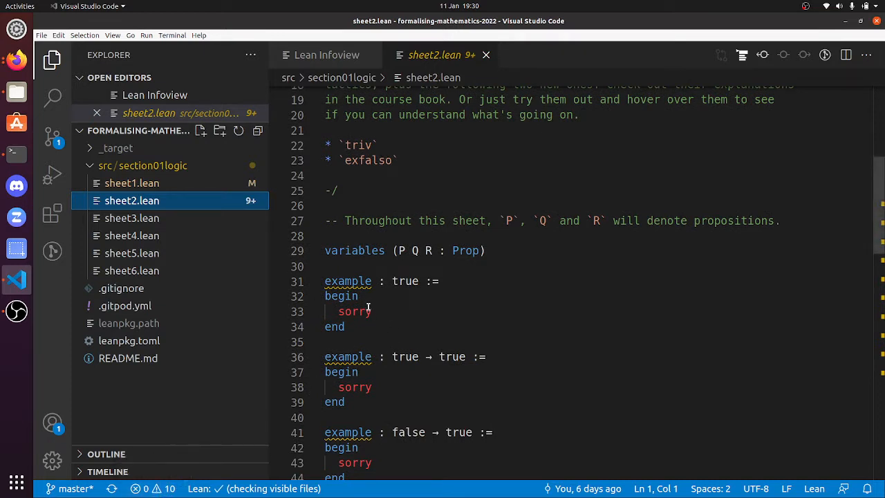
mouse_move(379, 292)
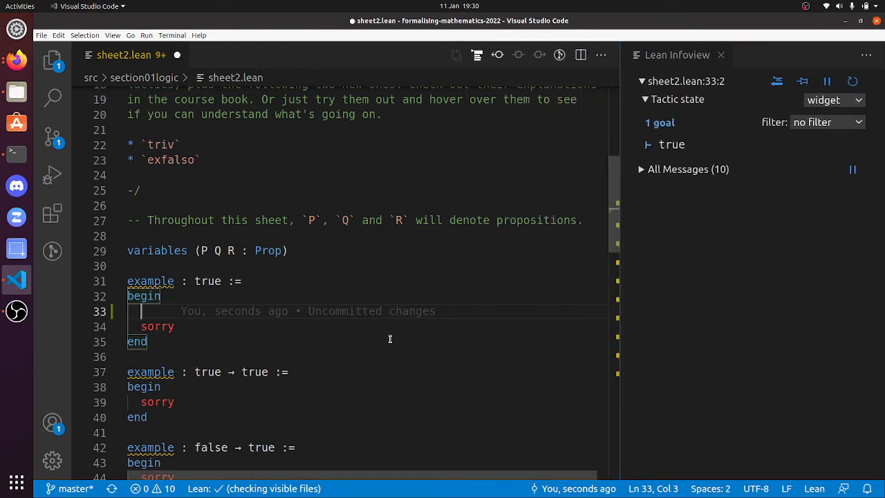
mouse_move(539, 235)
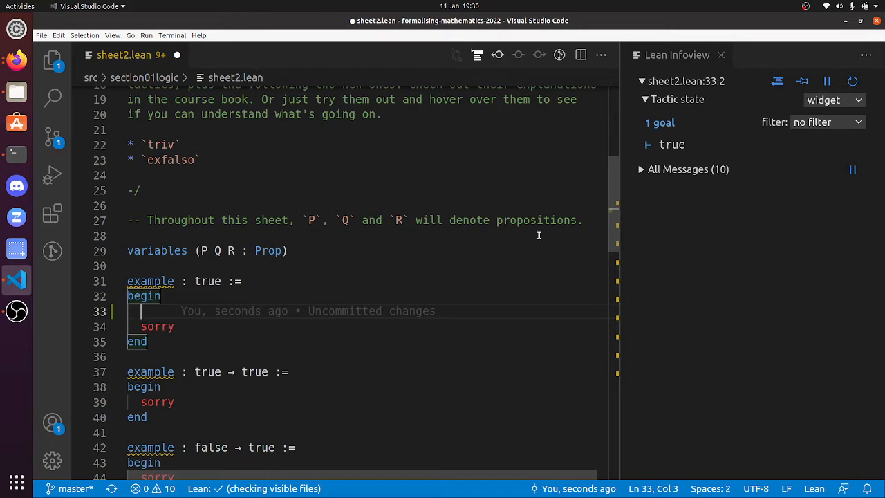
mouse_move(430, 351)
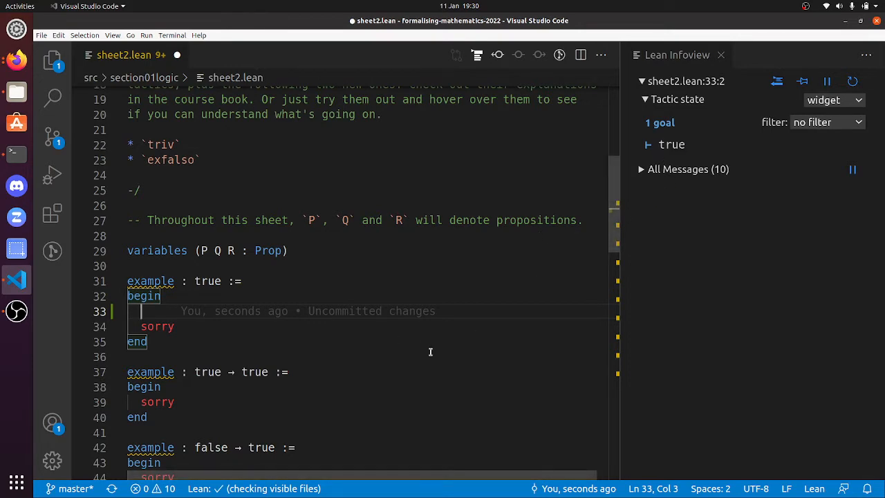
- Prove the first example, goal true, with triv
type("triv,")
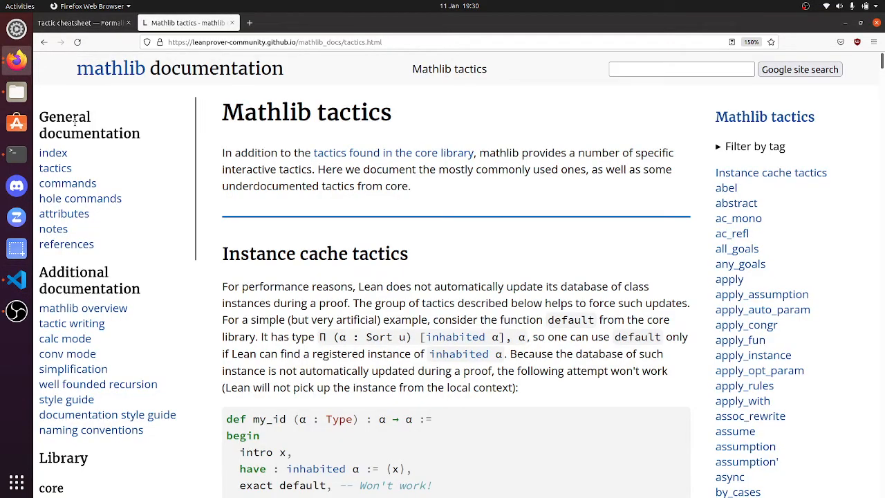
- Read the course's triv tactic documentation in Firefox, then return to the Lean editor
left_click(80, 22)
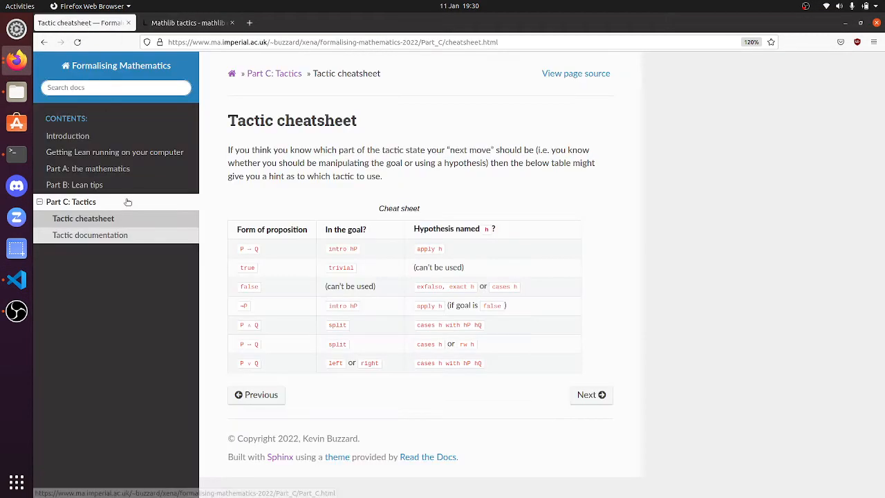
left_click(90, 235)
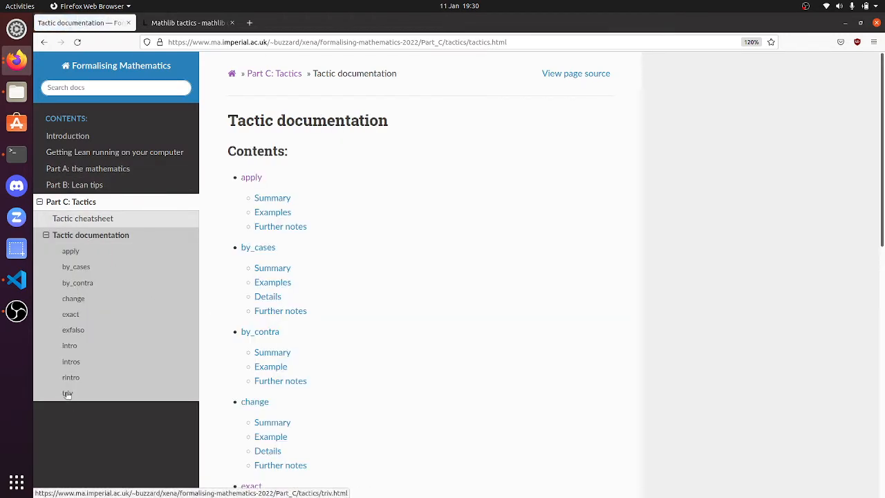
left_click(68, 393)
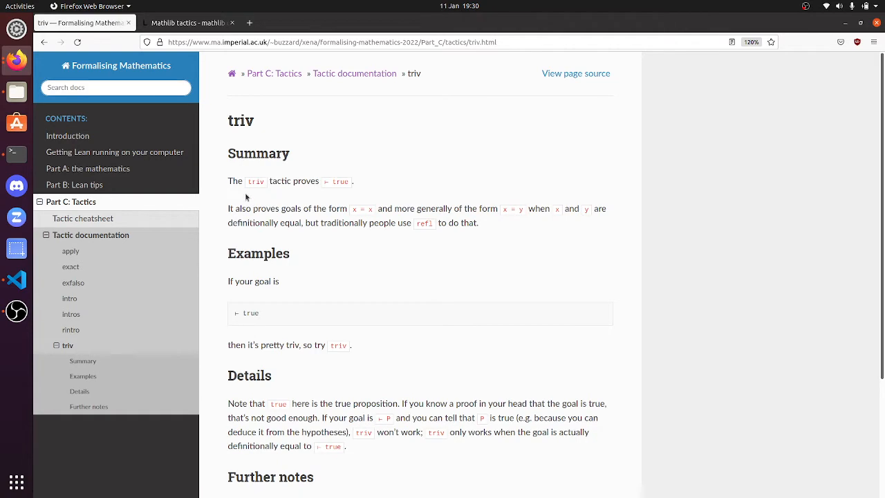
mouse_move(17, 279)
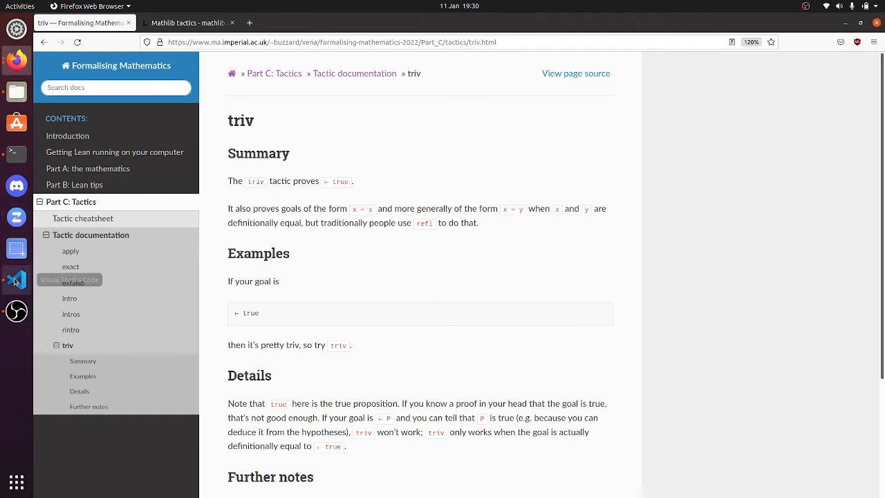
left_click(16, 280)
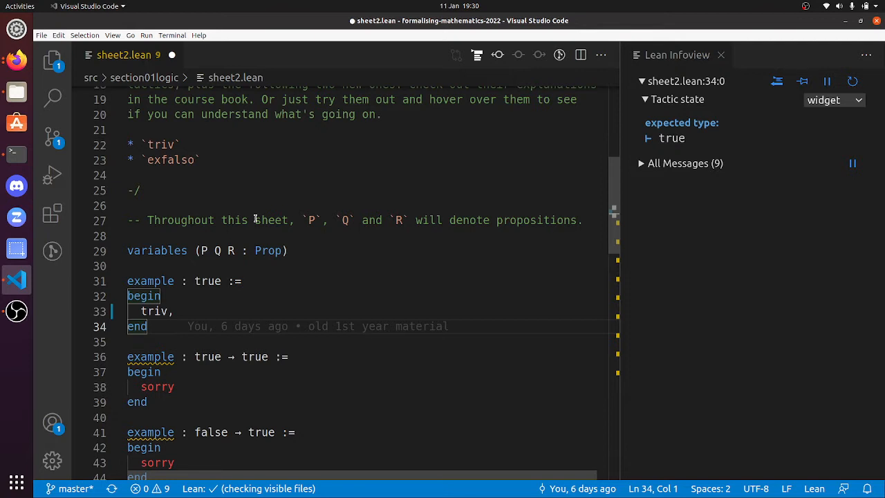
- Prove true → true with intro h followed by exact h
scroll("down", 3)
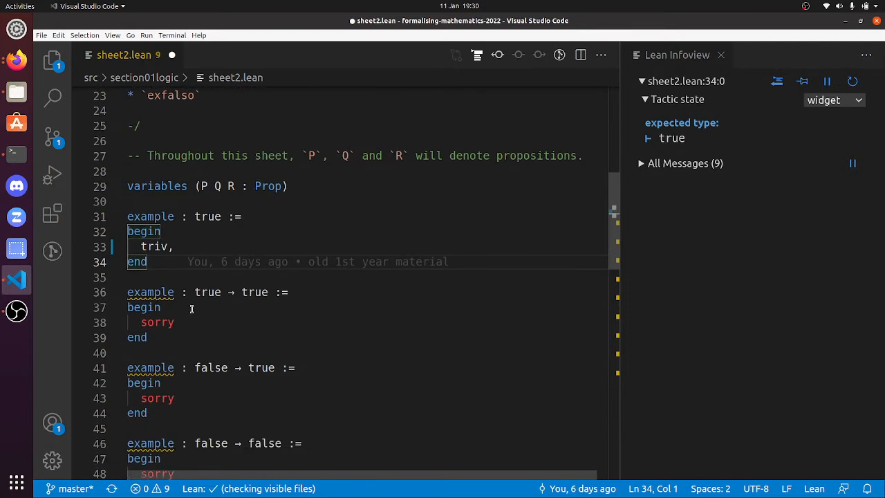
left_click(162, 307)
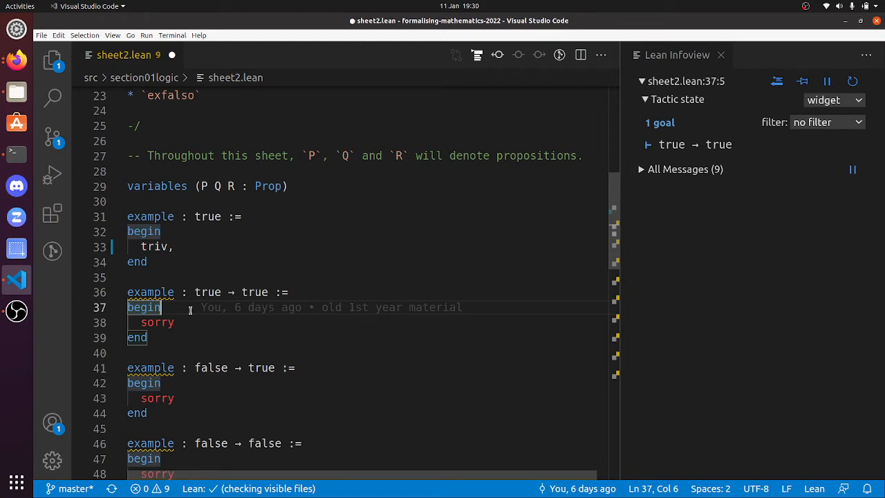
type("intro h")
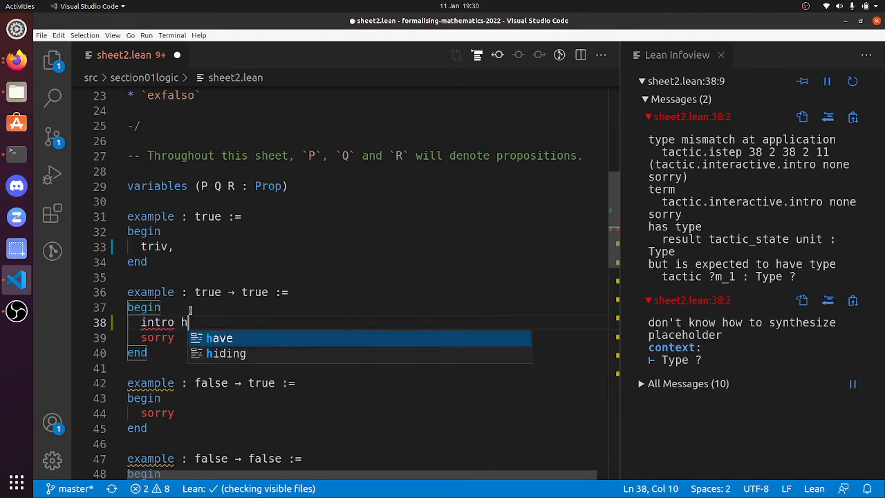
type(",")
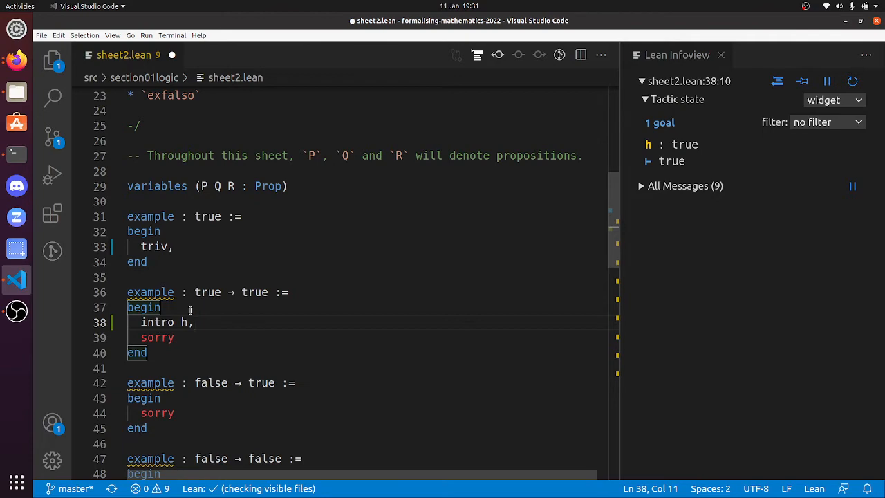
type("exact h,")
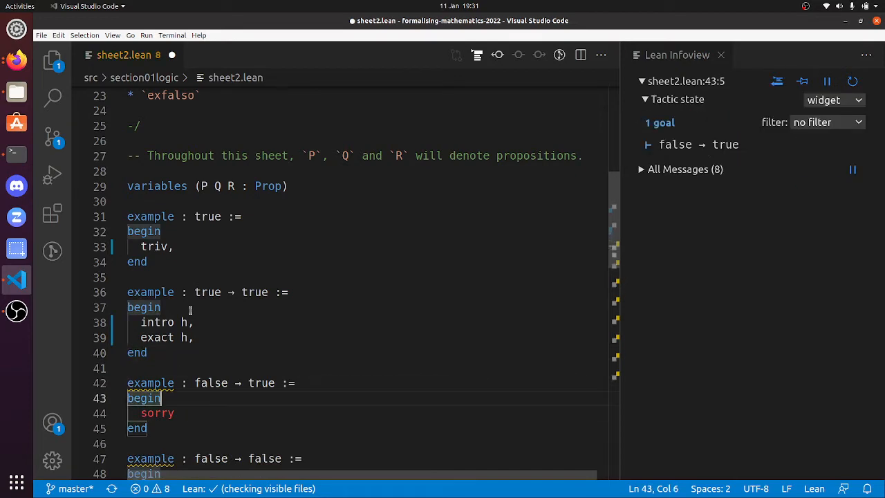
- Prove false → true with intro h followed by triv
type("intro h,")
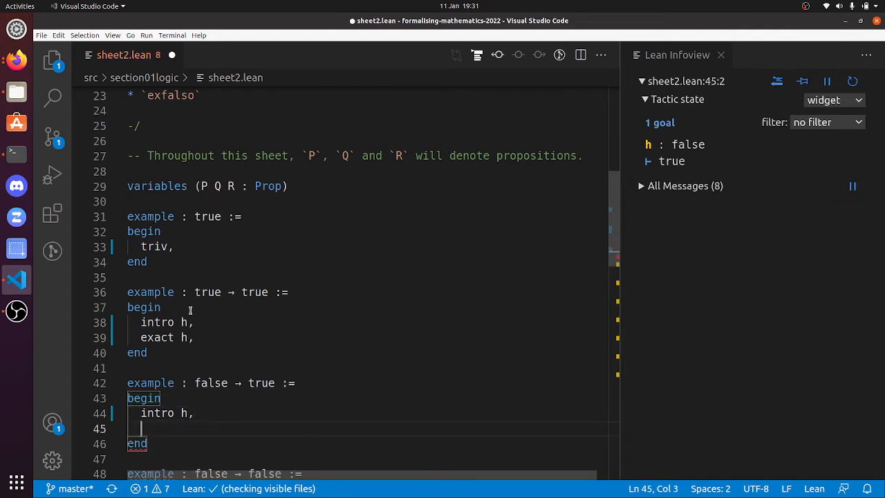
type("triv,")
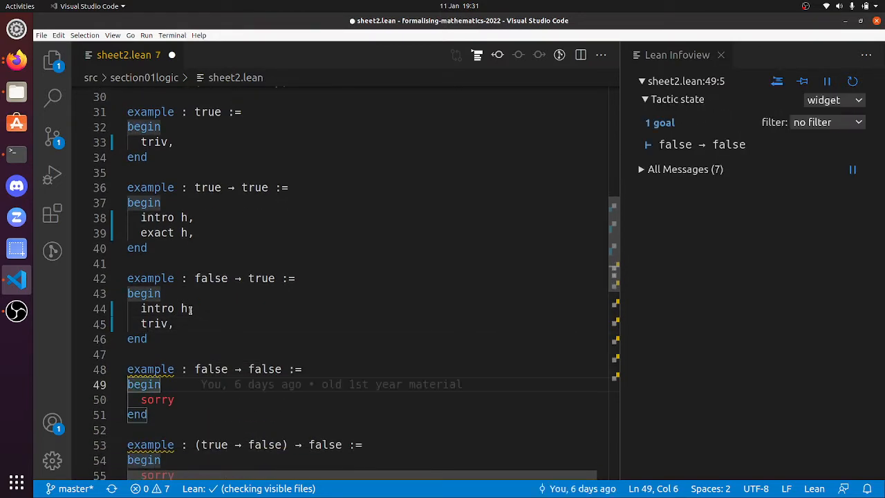
- Prove false → false with intro h followed by exact h
type("intro")
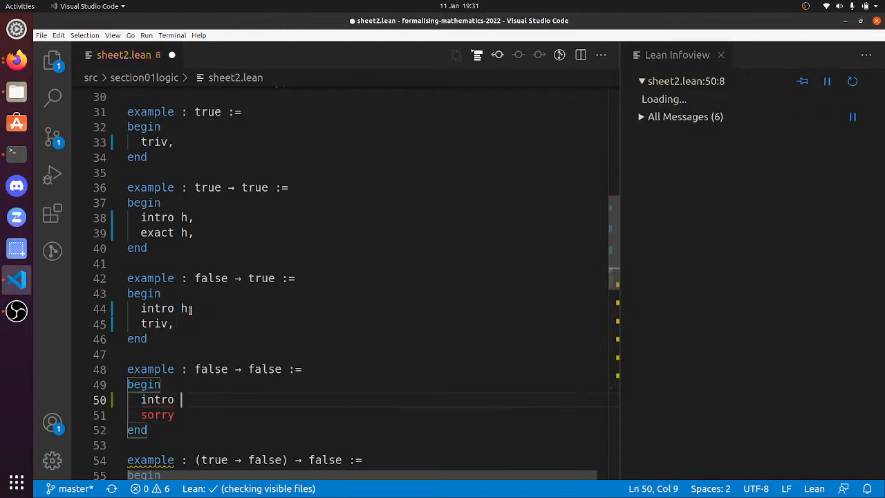
type("h,")
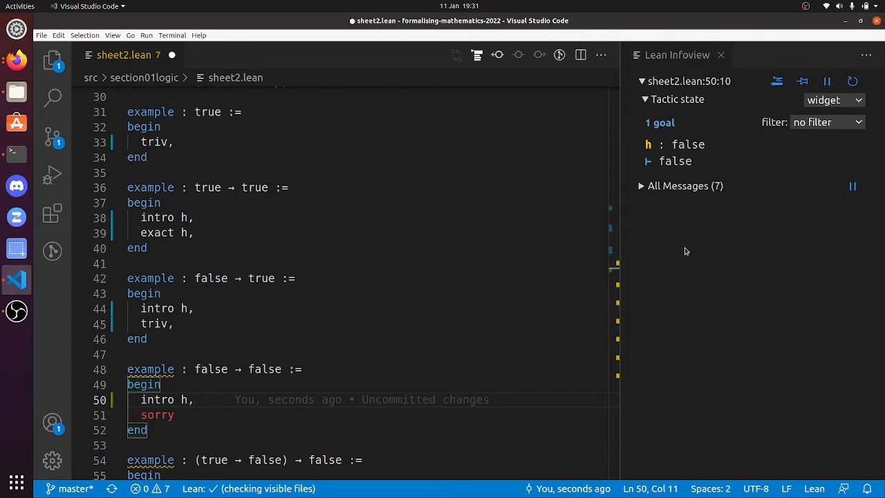
type("exact h,")
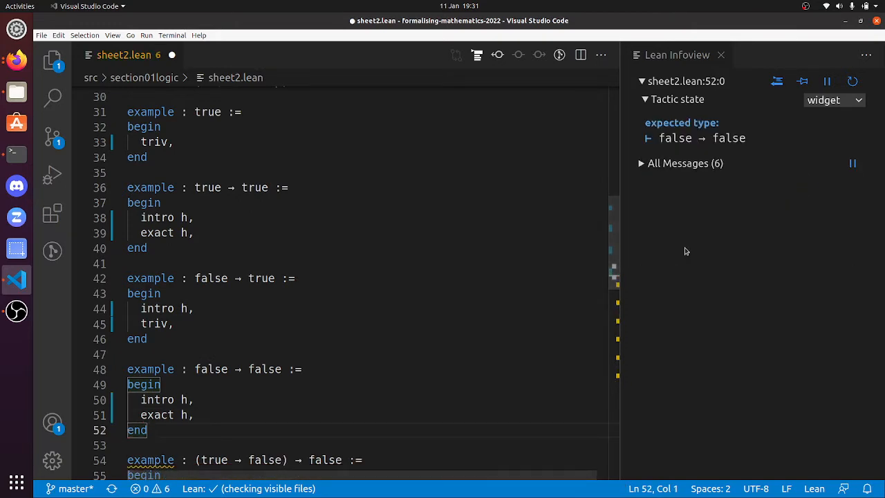
scroll("down", 3)
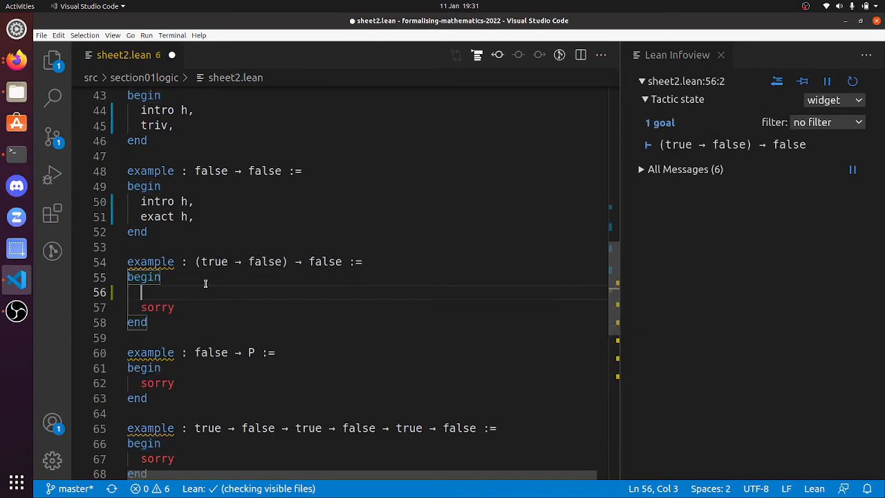
- Prove (true → false) → false with intro h, apply h and triv after trying tauto!
type("tauto!,")
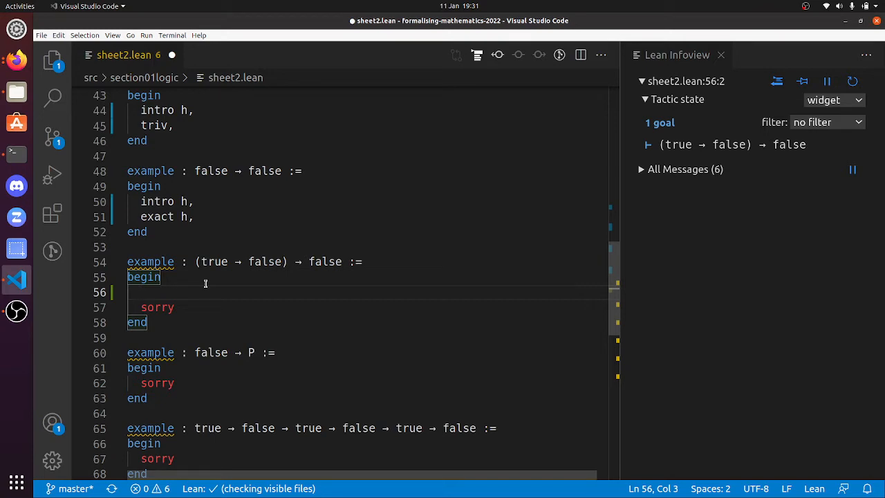
type("intro h,")
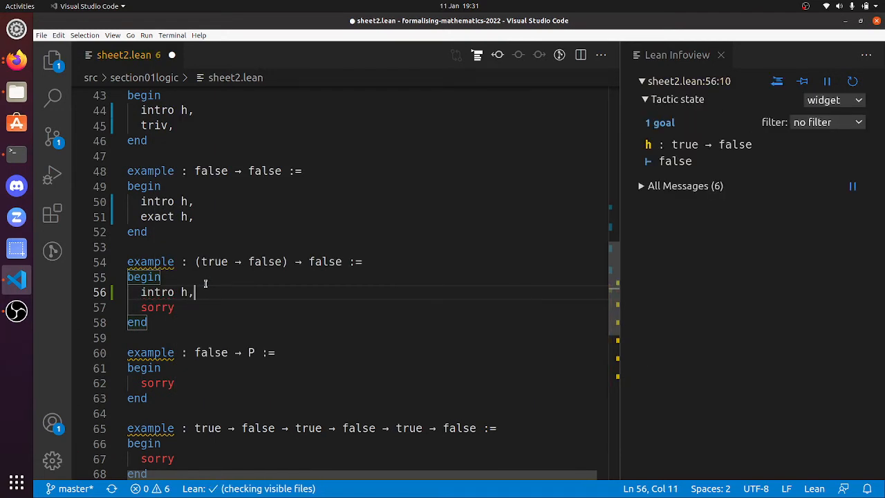
mouse_move(513, 312)
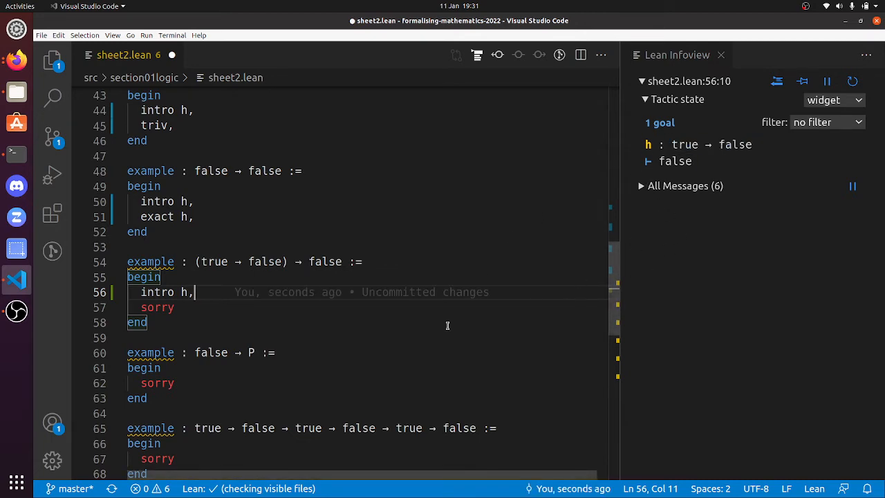
type("apply h,")
type("triv,")
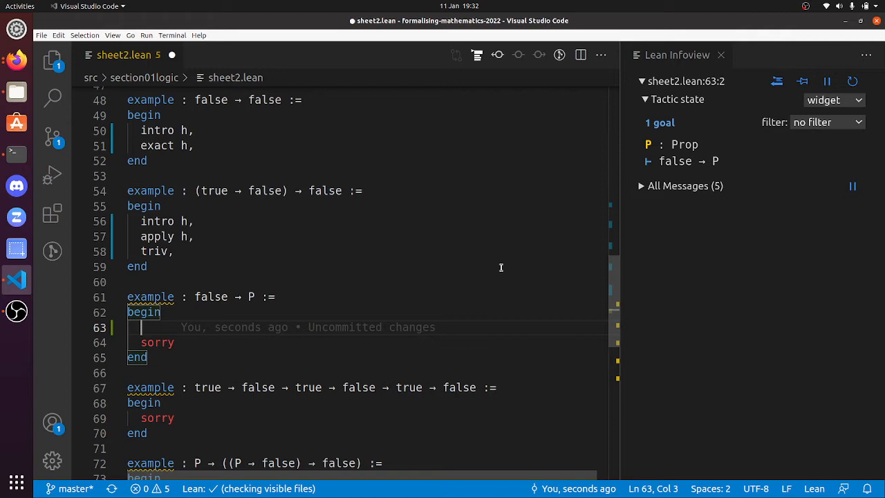
mouse_move(321, 371)
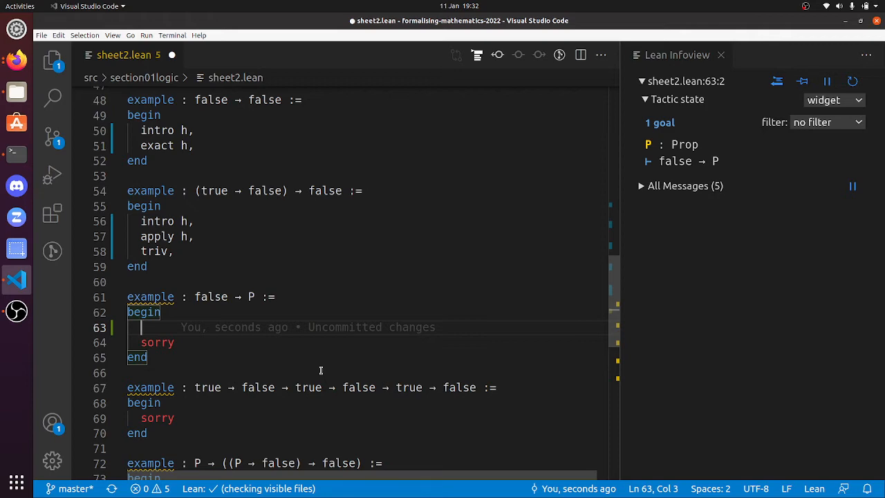
- Draft the false → P proof with intro h, exfalso and exact h, adding exfalso via autocomplete
type("intro h,")
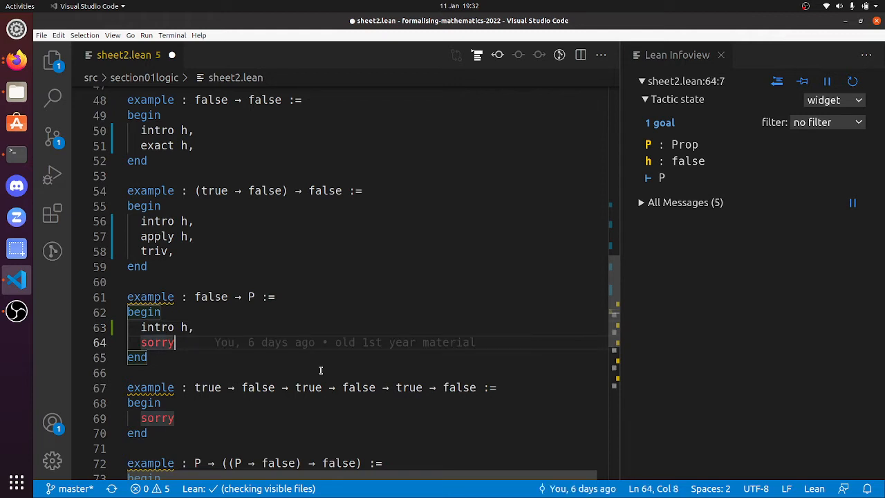
key("BackSpace")
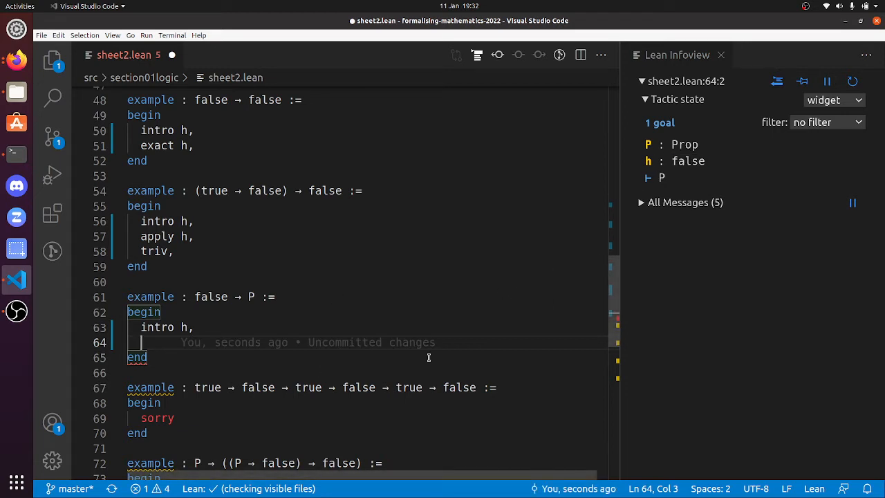
type("exfalso,")
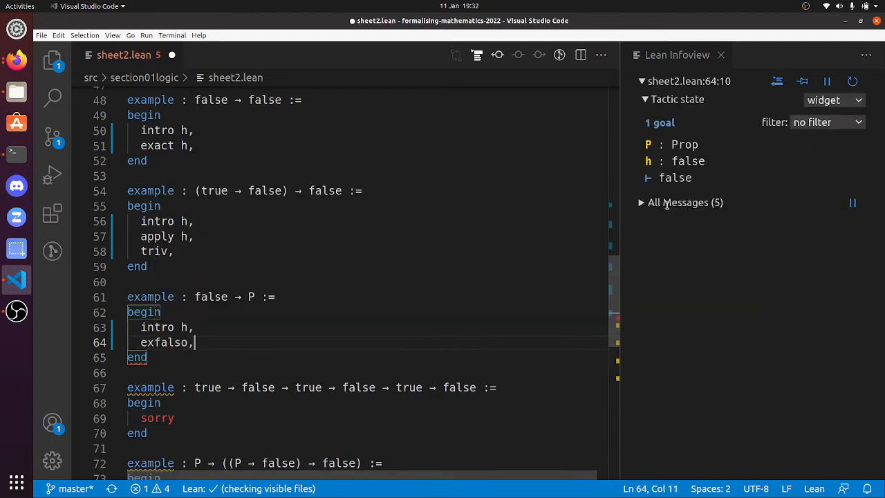
type("exx")
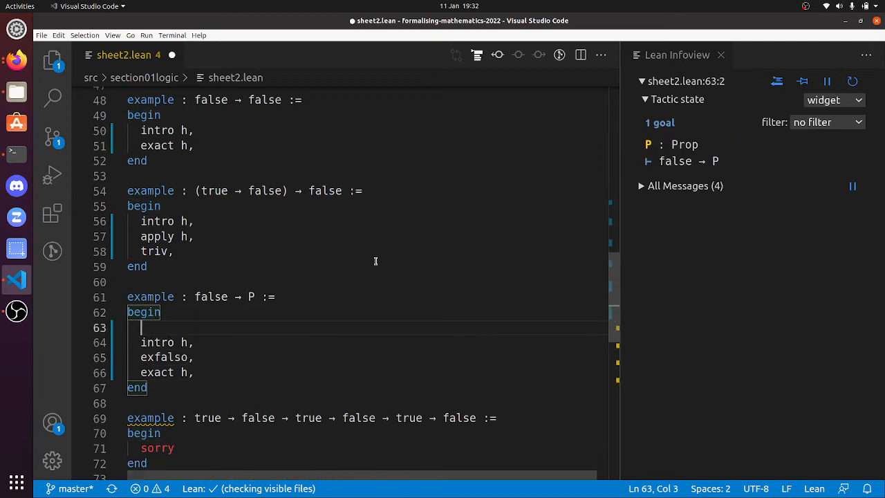
type("exfal")
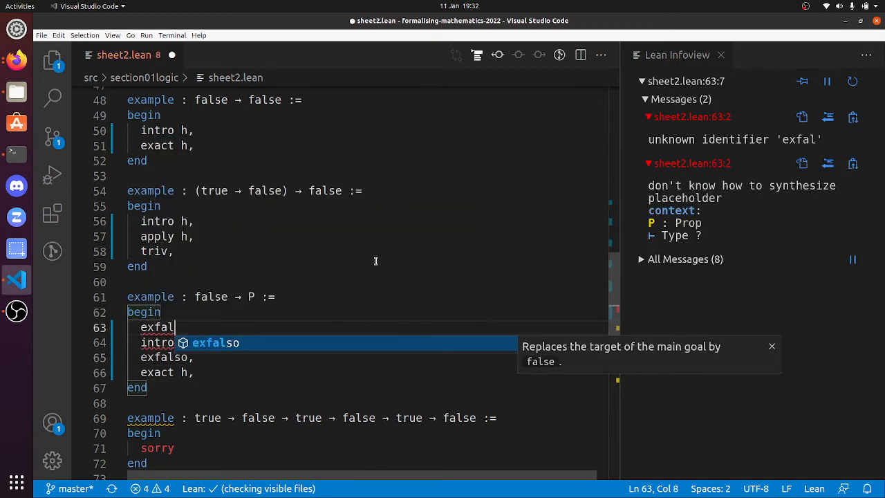
key("Tab")
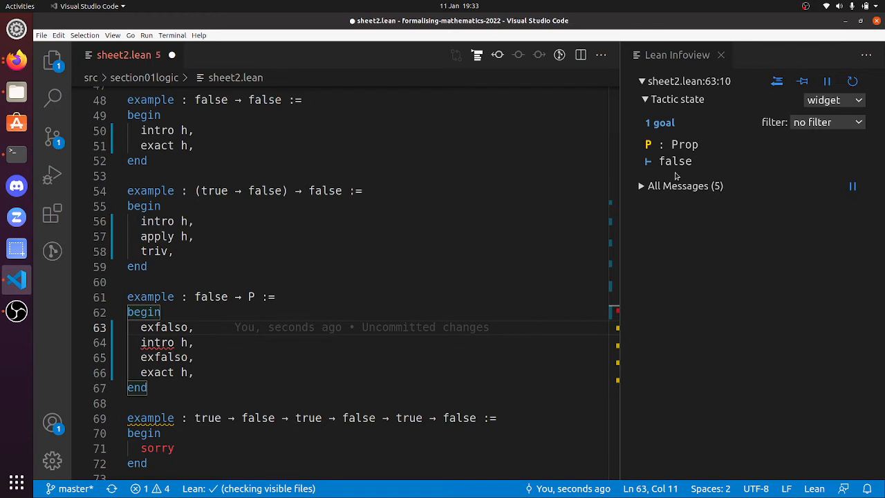
- Remove the duplicate exfalso, then prove the true/false chain with intros h1 h2 h3 h4 h5, exact h4
double_click(674, 161)
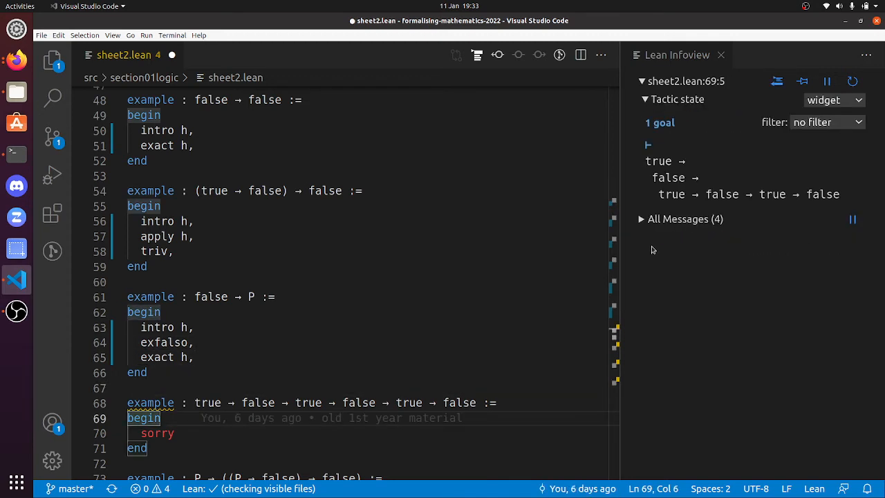
type("intros")
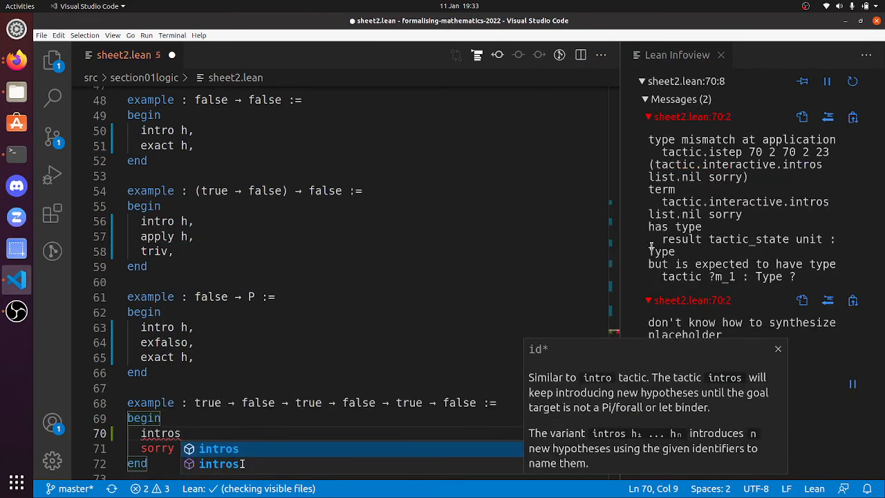
type("h1 h2 h3 h4 h5,")
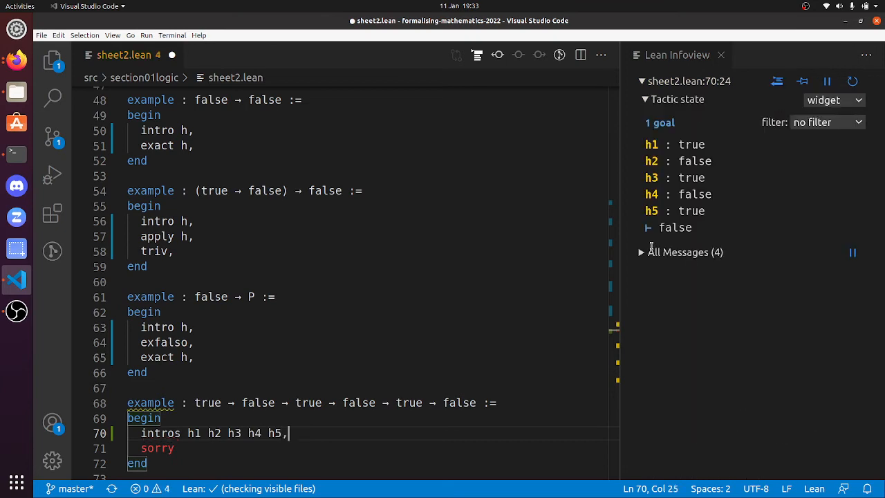
type("e")
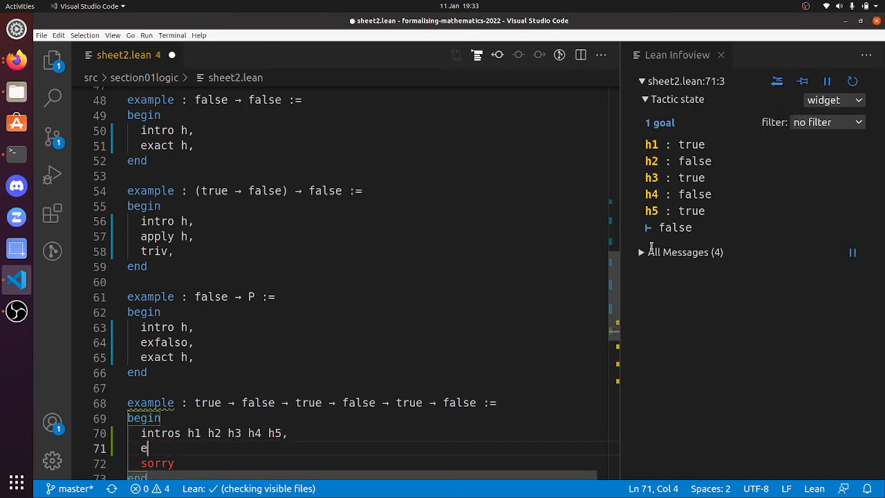
type("xact h4,")
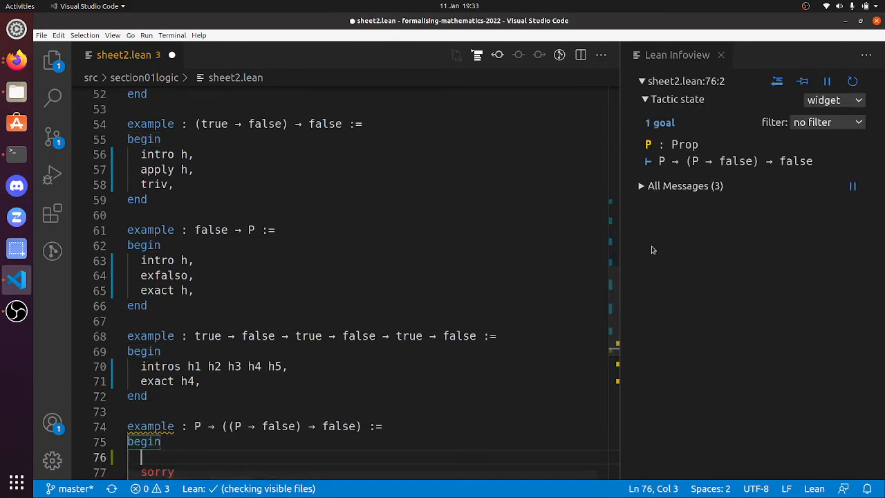
- Introduce the hypotheses of P → ((P → false) → false) with intros hP h
type("introh")
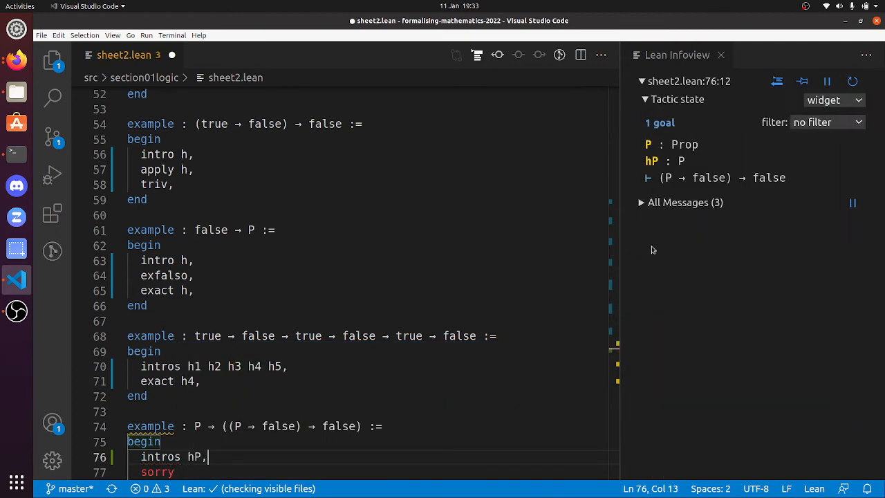
type("h")
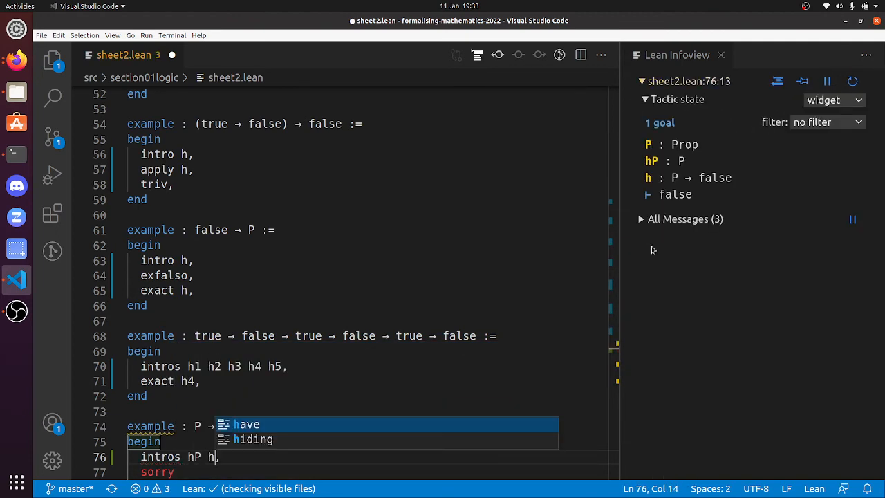
type("1")
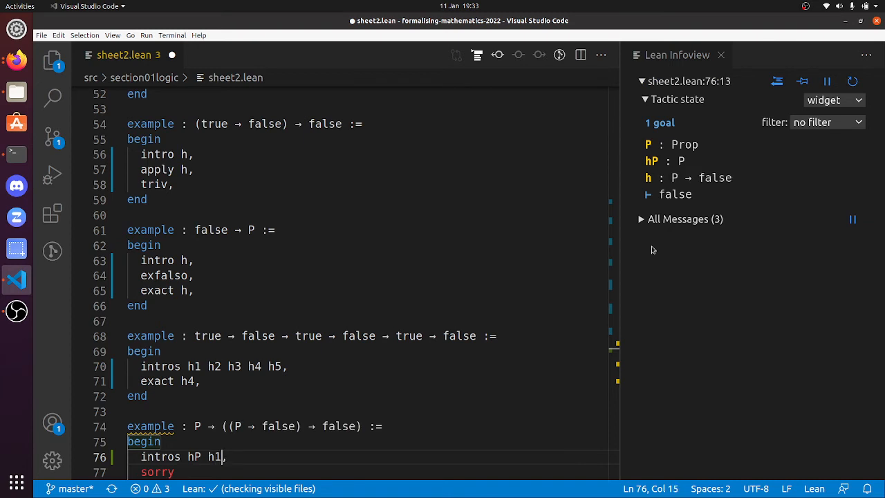
key("BackSpace")
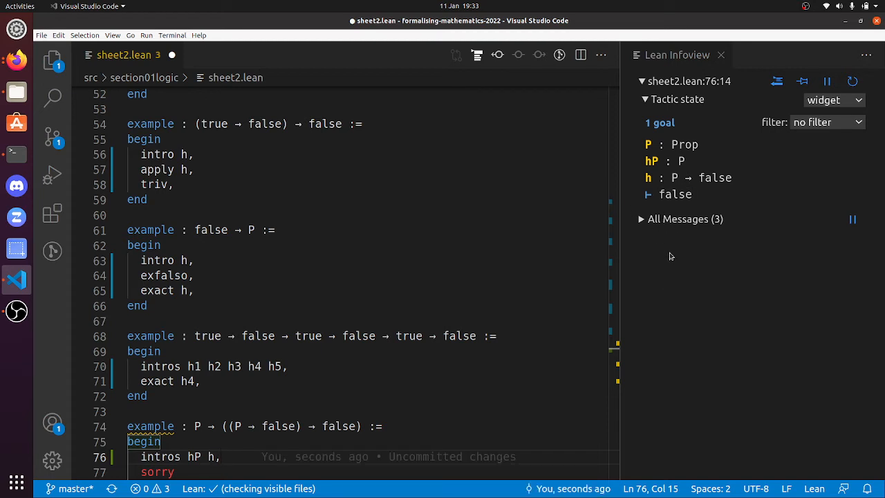
mouse_move(666, 213)
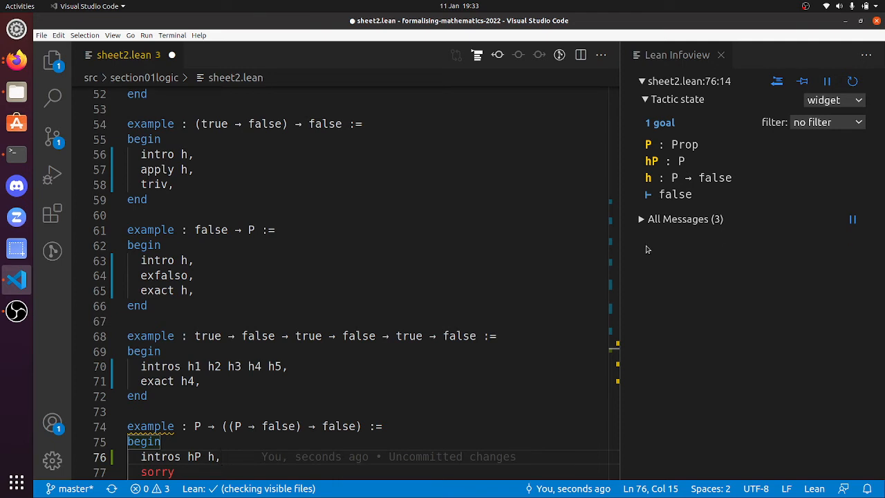
mouse_move(622, 186)
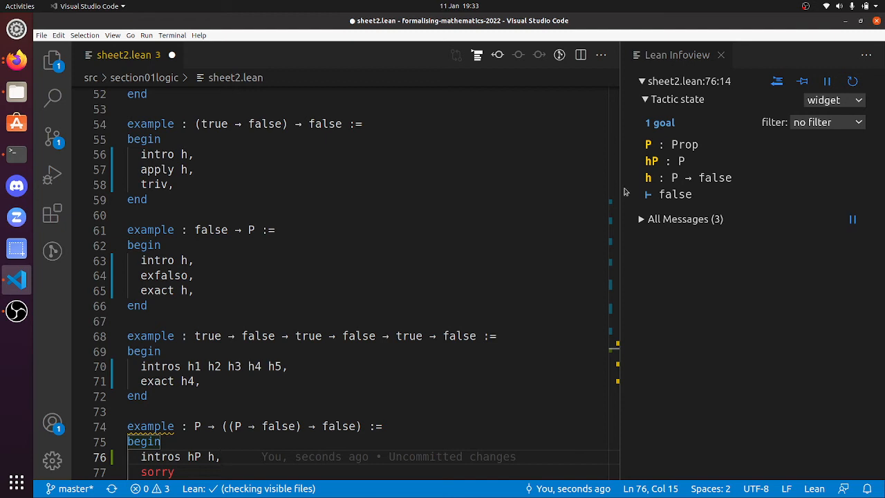
mouse_move(626, 215)
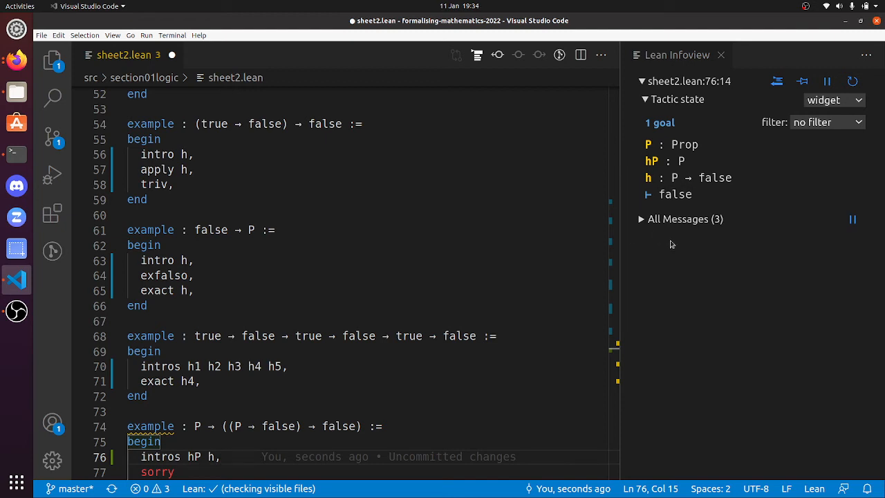
mouse_move(685, 164)
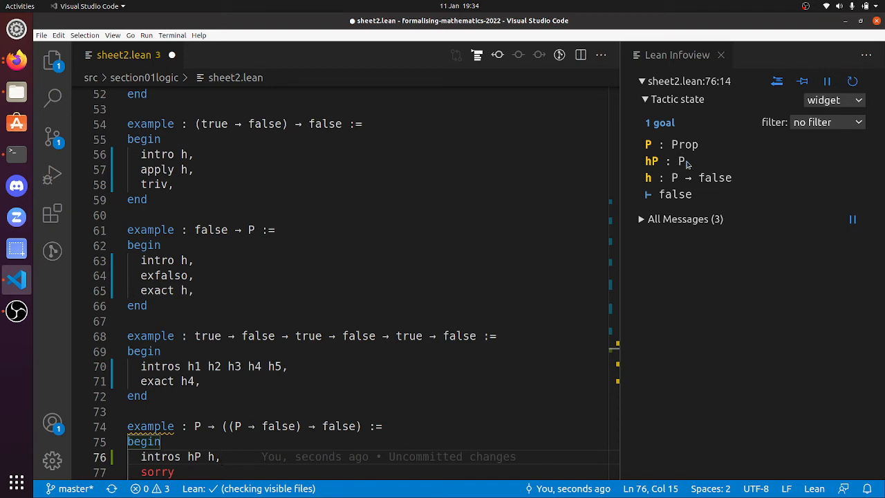
mouse_move(745, 155)
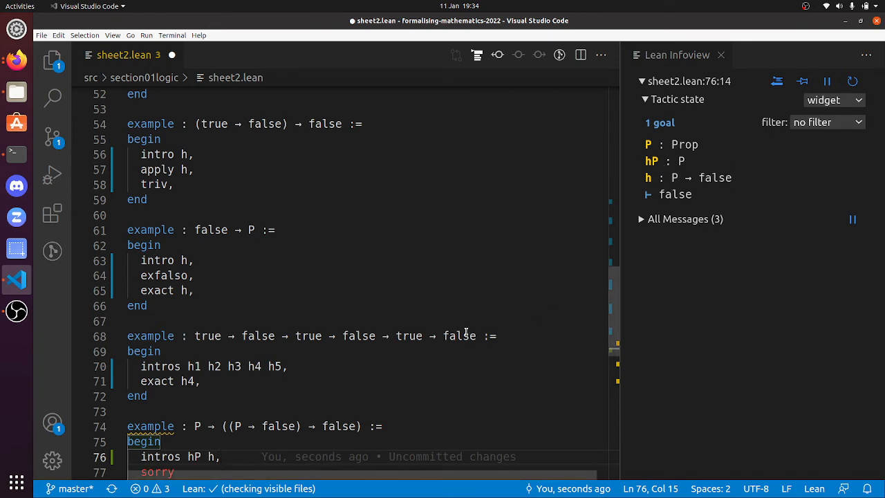
- Finish the proof with apply h followed by assumption
scroll("down", 3)
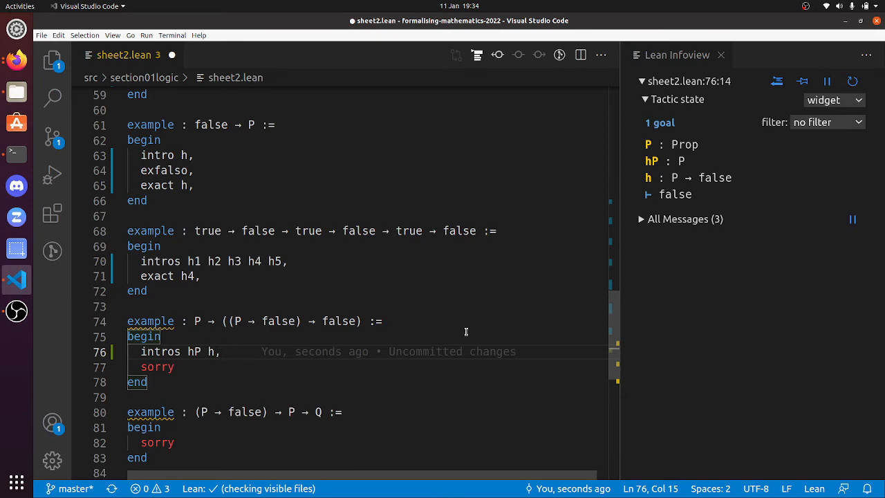
type("apply h,")
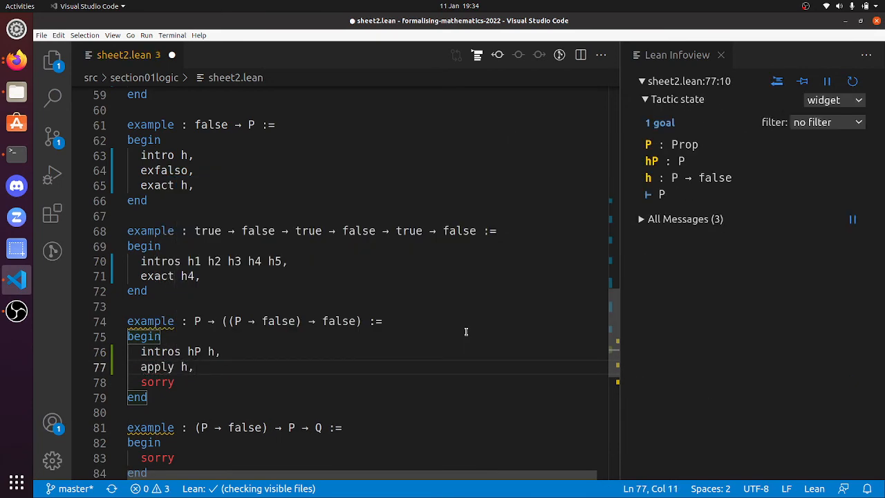
type("assumption,")
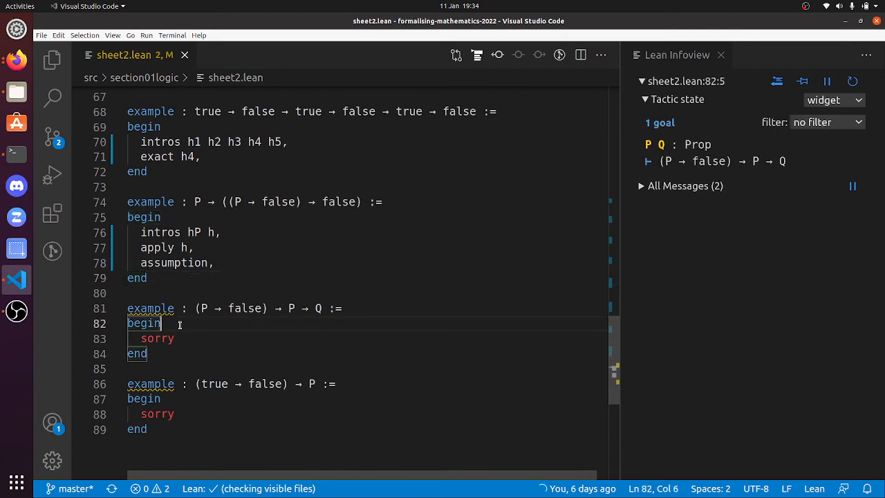
- Prove (P → false) → P → Q with intros h1 h2, exfalso, apply h1, exact h2
type("intros")
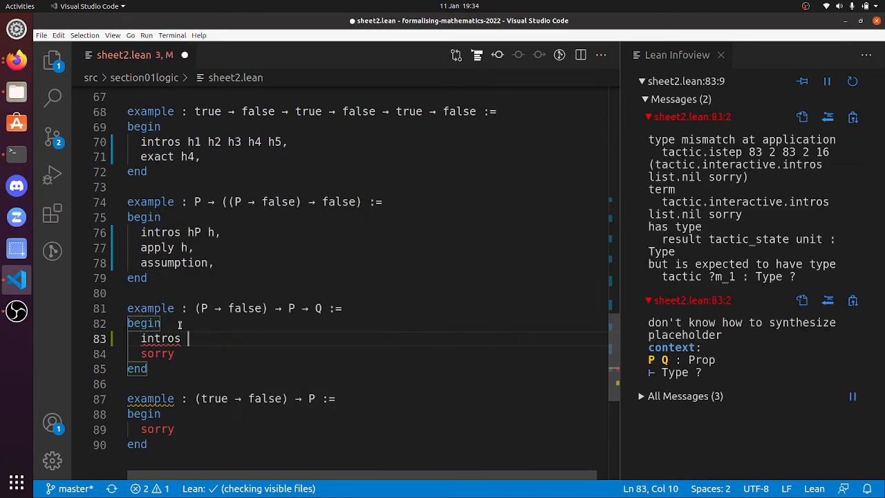
type("h1 h2,")
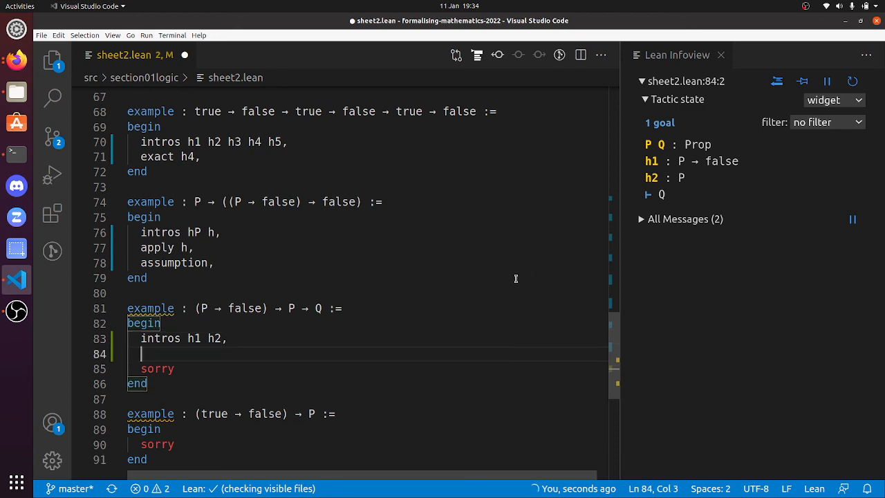
type("exfalso,")
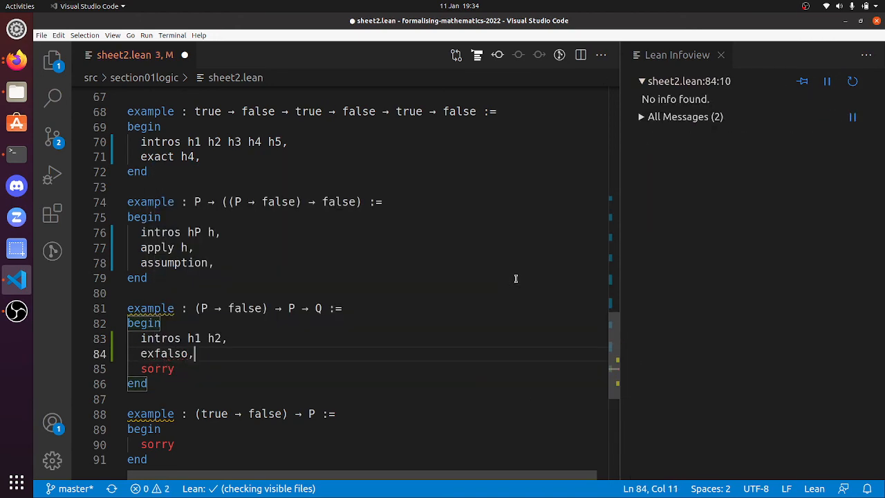
type("apply h1,")
left_click(368, 383)
type("exact h2,")
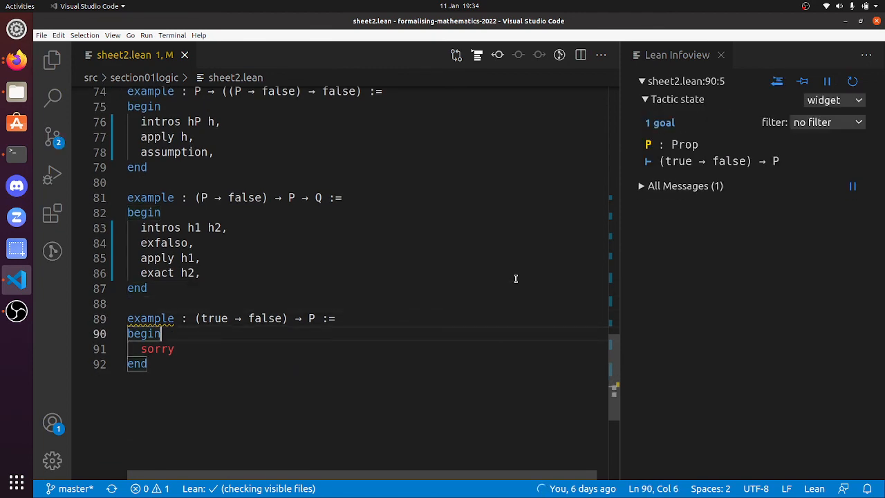
- Start the (true → false) → P proof with intro h, exfalso, and an apply line via autocomplete
type("intro h,")
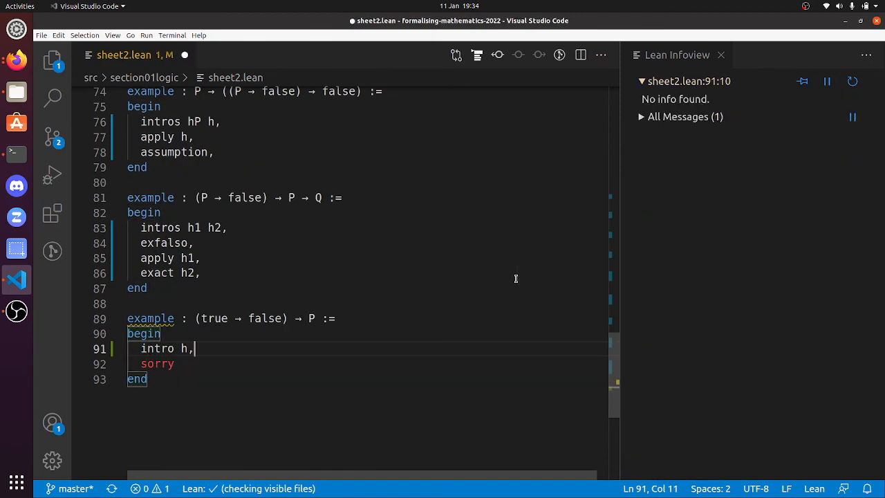
type("e")
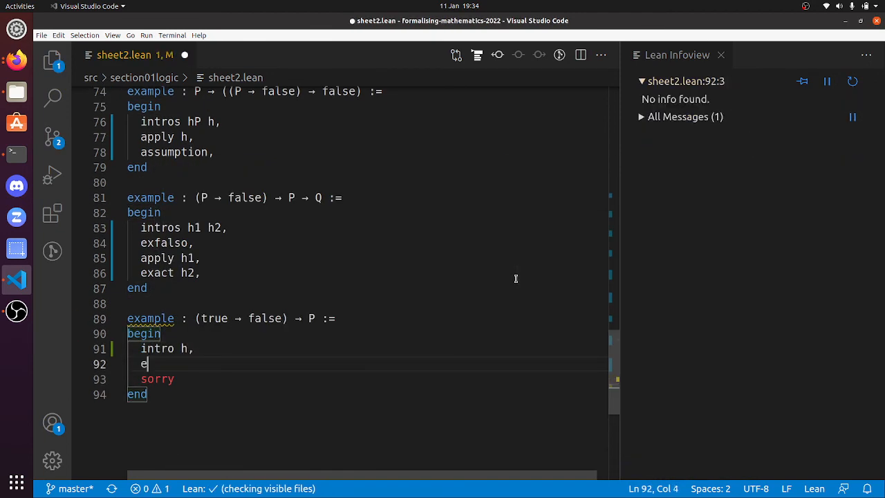
type("ap")
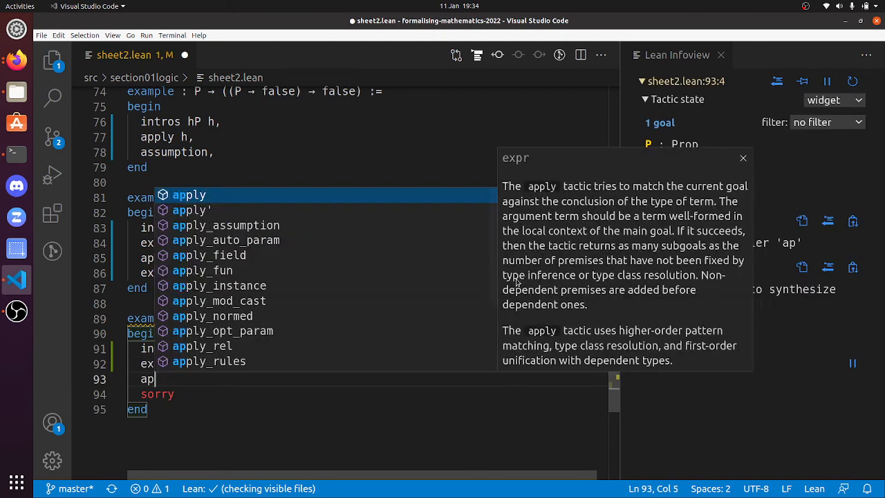